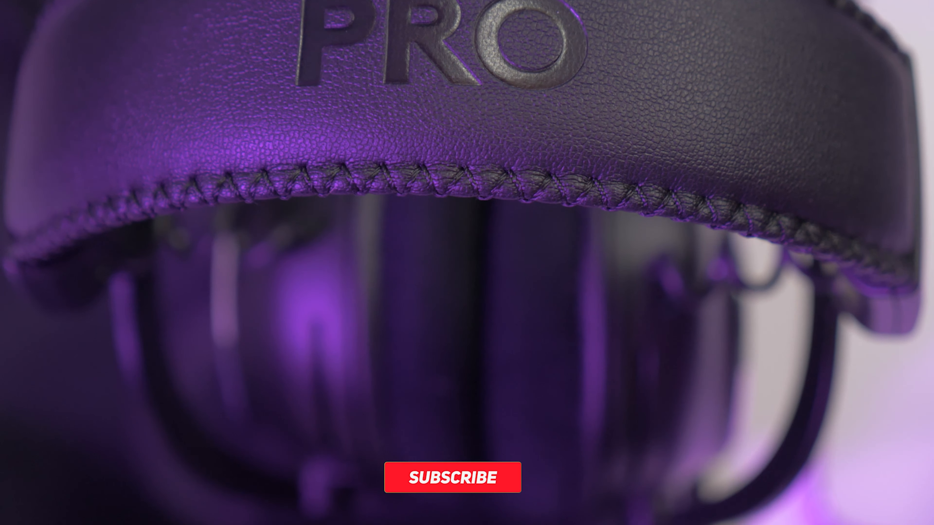
- Turn the animated Subscribe overlay into SUBSCRIBED with the bell icon on the headset footage
left_click(452, 477)
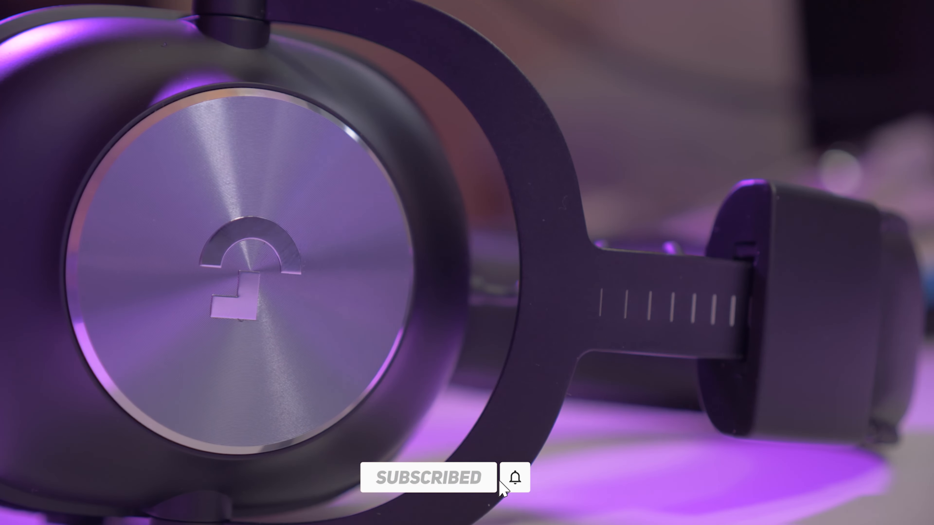